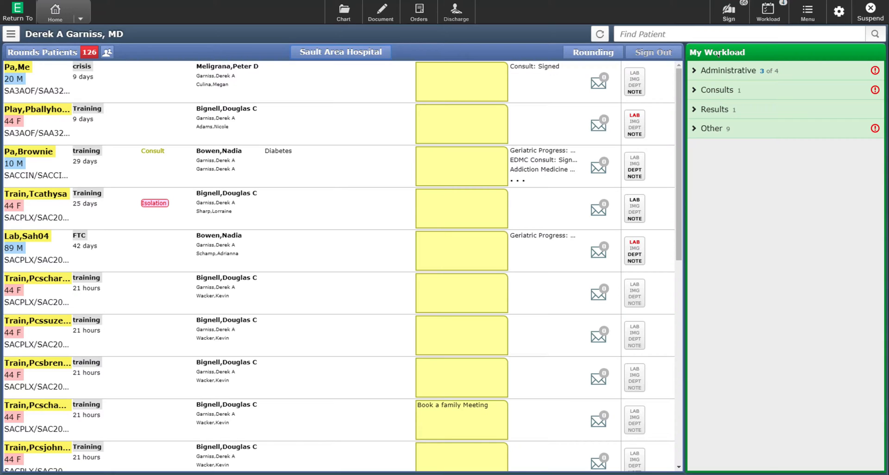
mouse_move(714, 116)
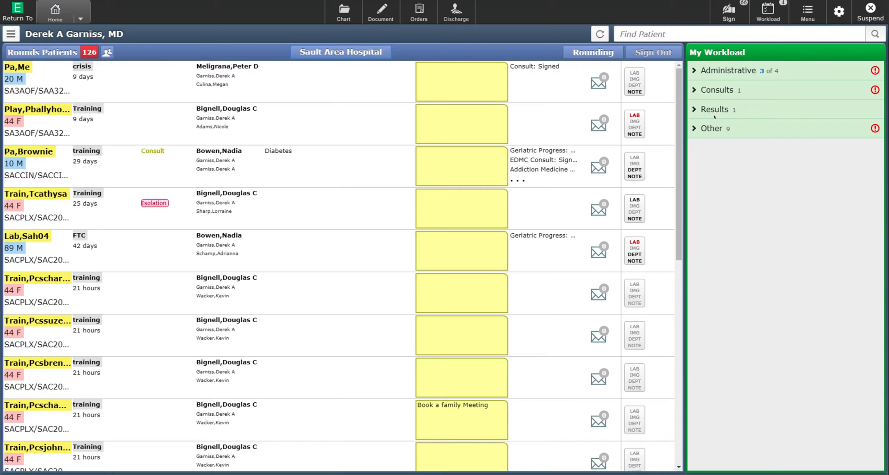
left_click(714, 109)
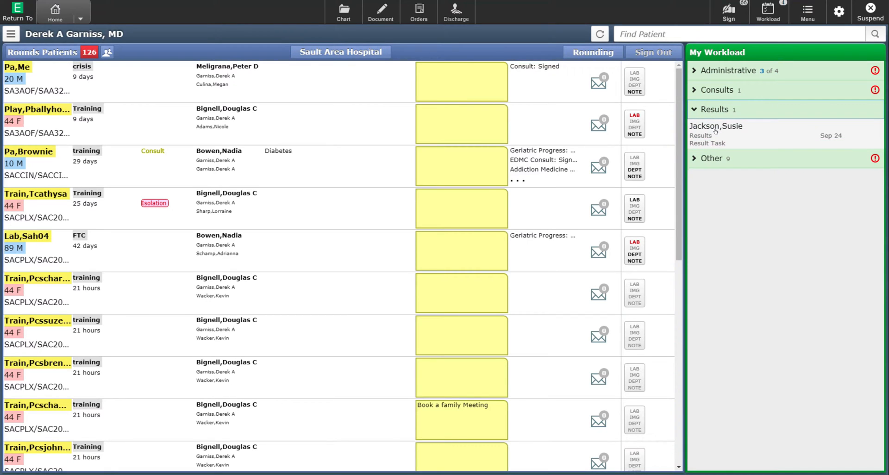
left_click(716, 126)
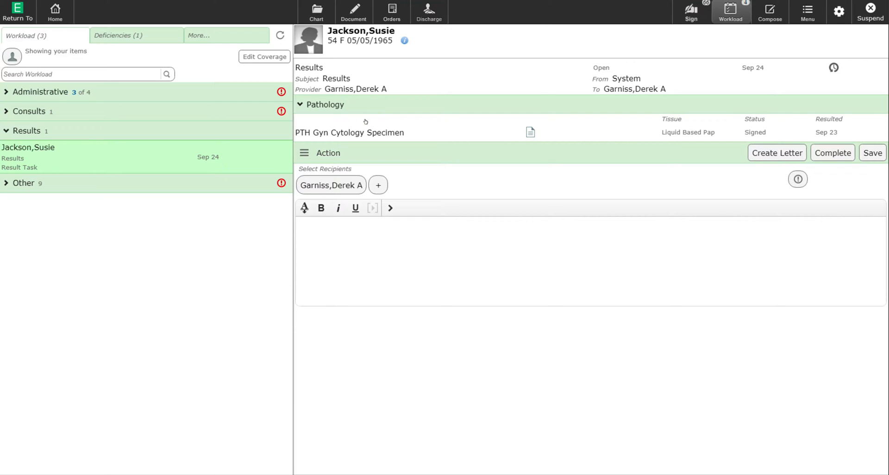
mouse_move(576, 101)
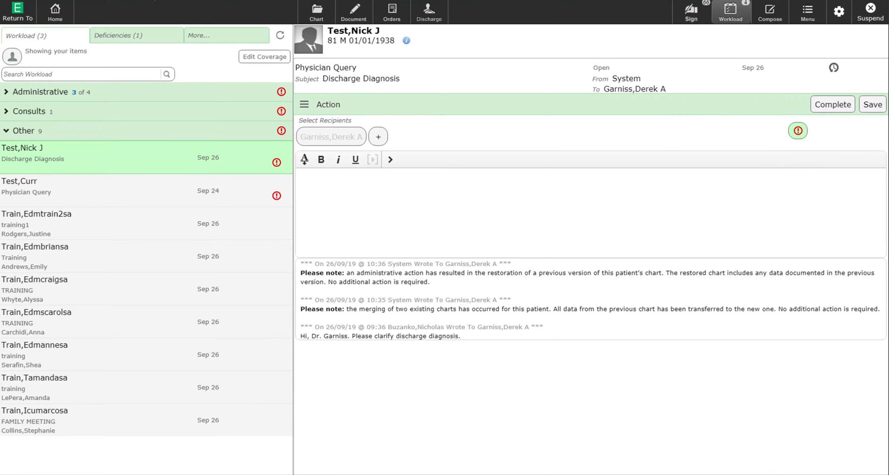
left_click(55, 10)
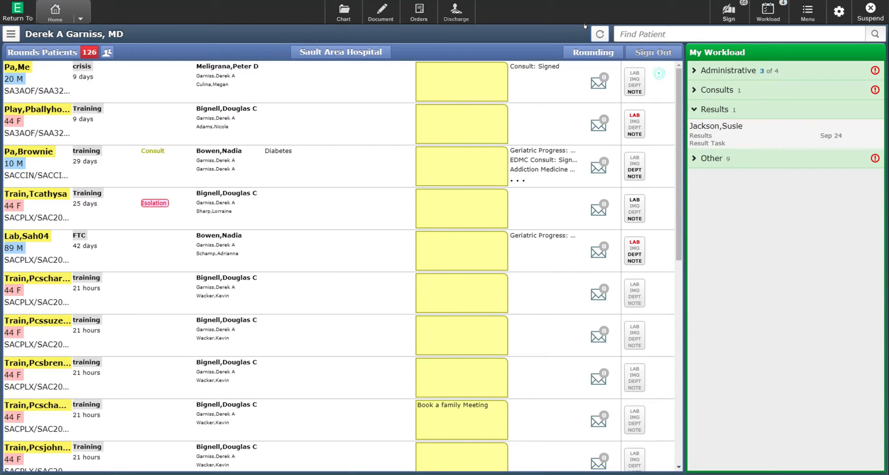
left_click(713, 109)
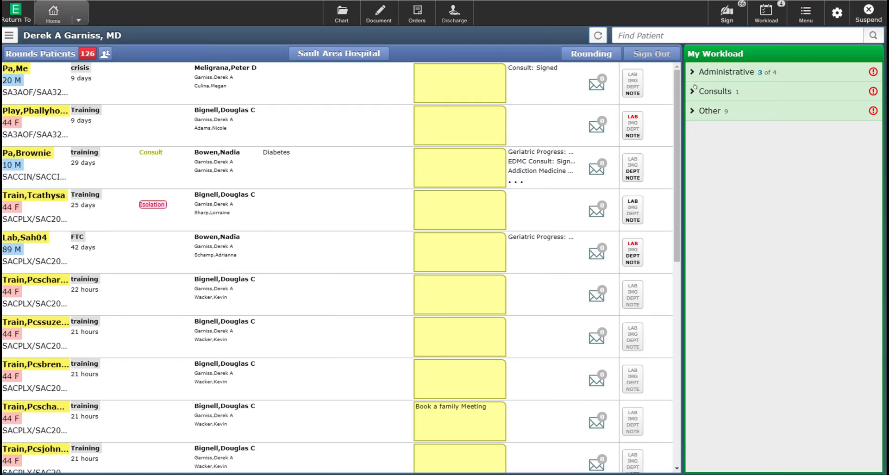
left_click(715, 90)
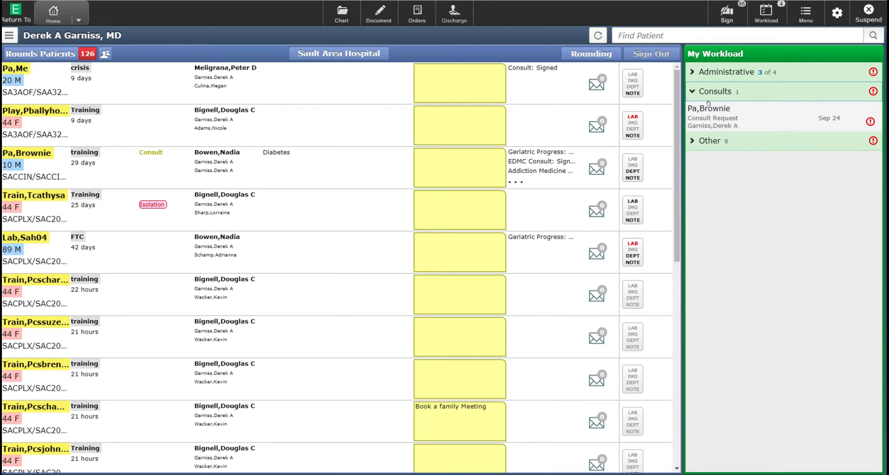
mouse_move(708, 107)
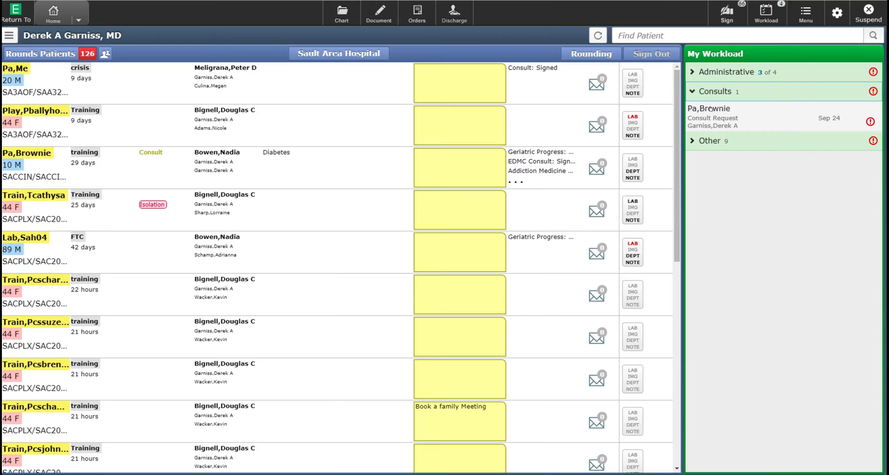
left_click(711, 108)
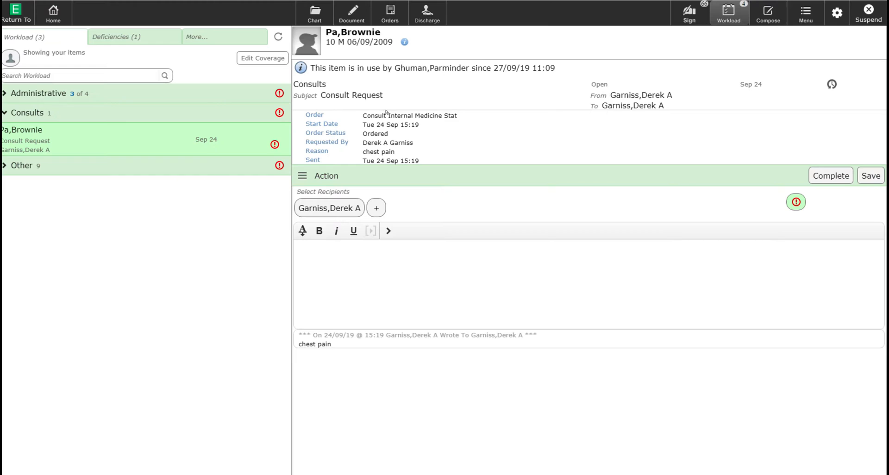
mouse_move(386, 112)
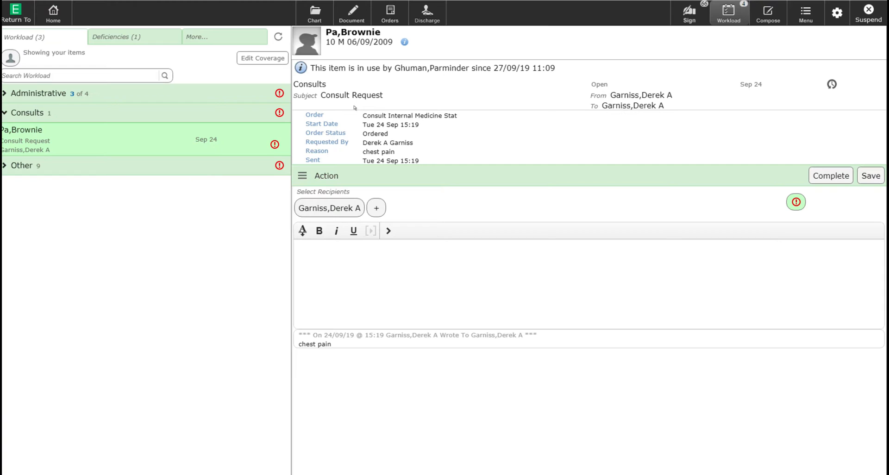
mouse_move(838, 196)
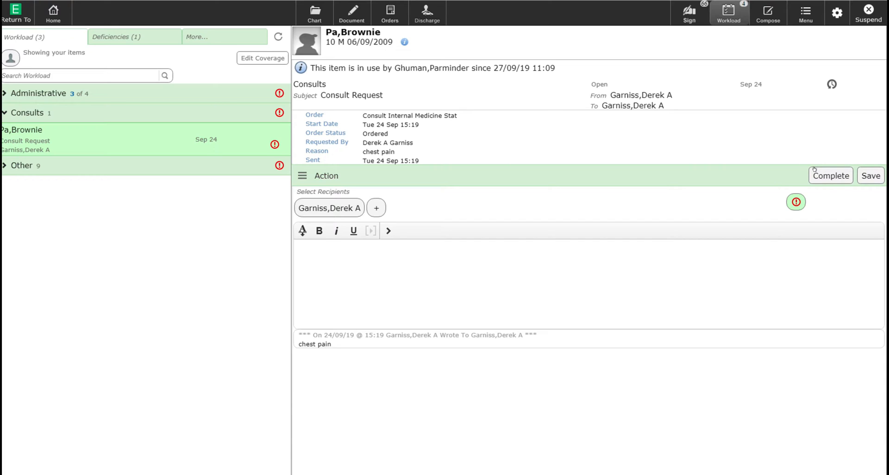
mouse_move(798, 168)
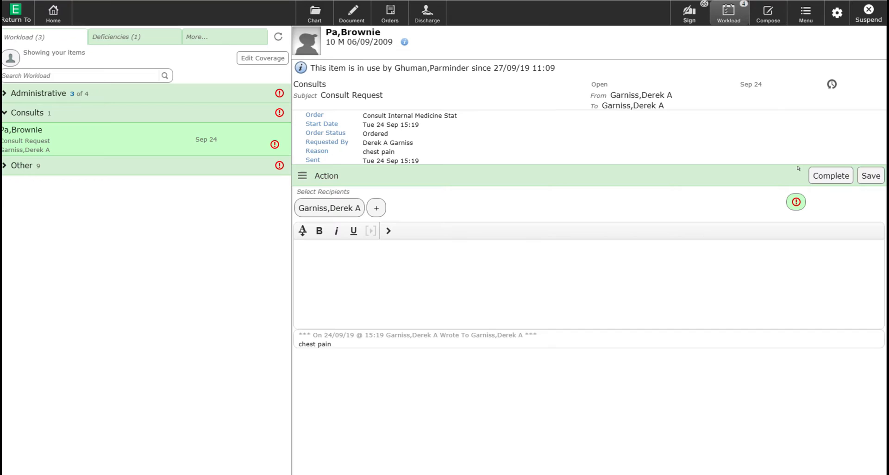
mouse_move(829, 170)
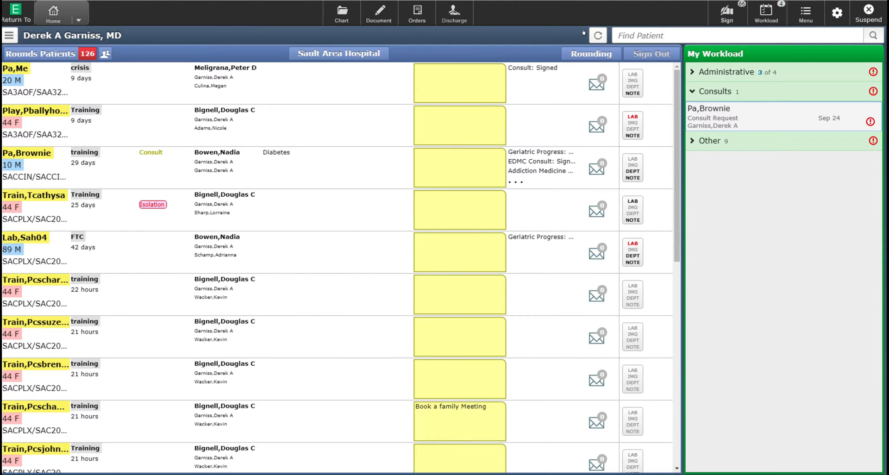
Collapse the Consults category so only Administrative and Other remain.
left_click(715, 91)
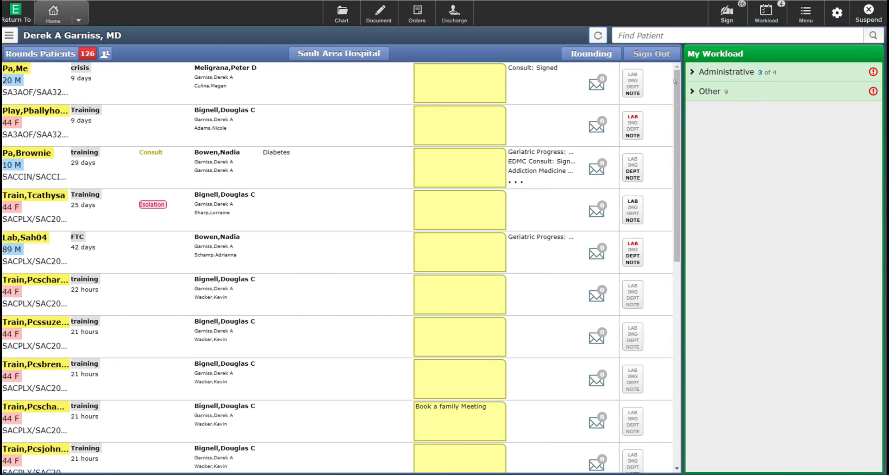
mouse_move(730, 101)
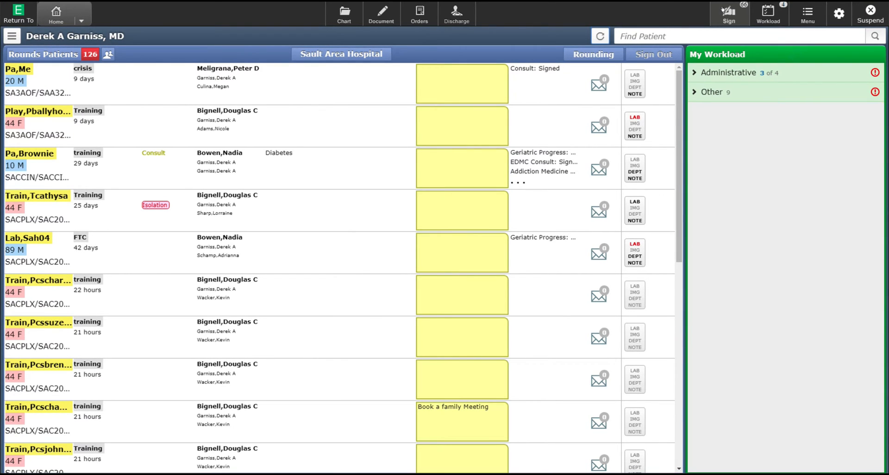
Open the Sign List, browse the Documents group, and leave Orders expanded.
left_click(728, 15)
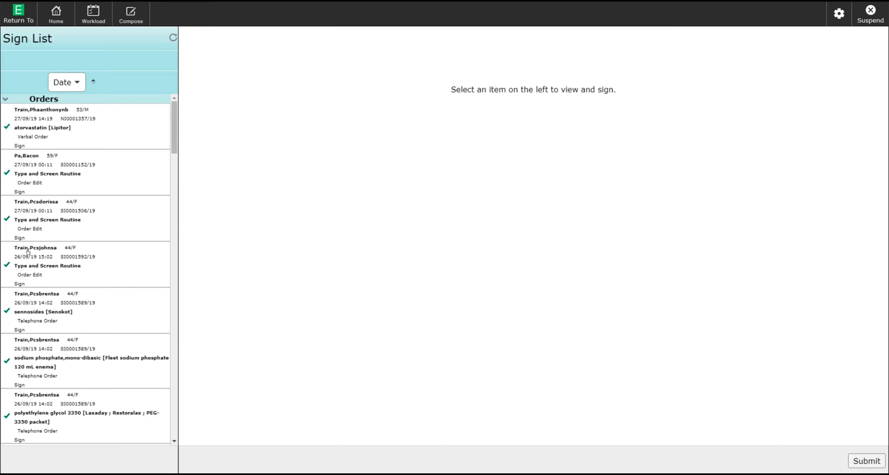
mouse_move(23, 334)
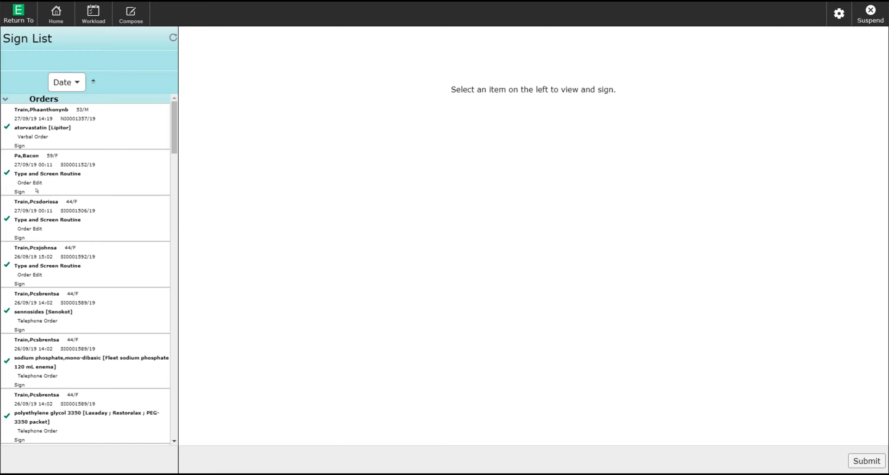
mouse_move(11, 88)
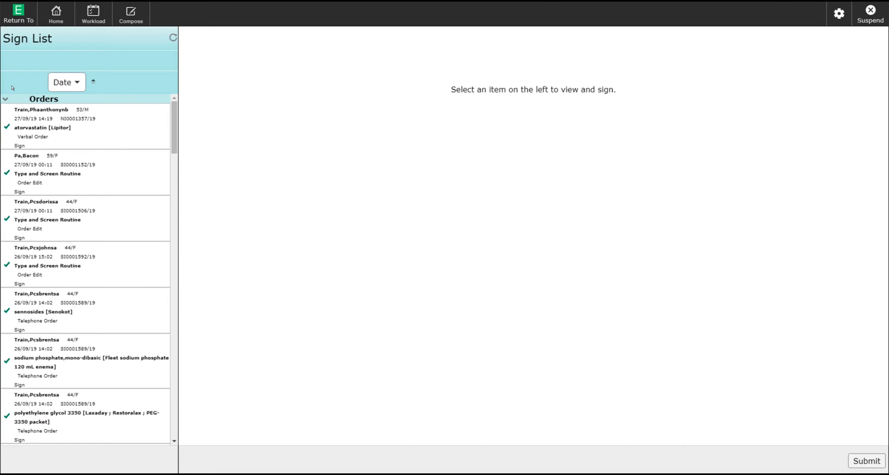
scroll("down", 3)
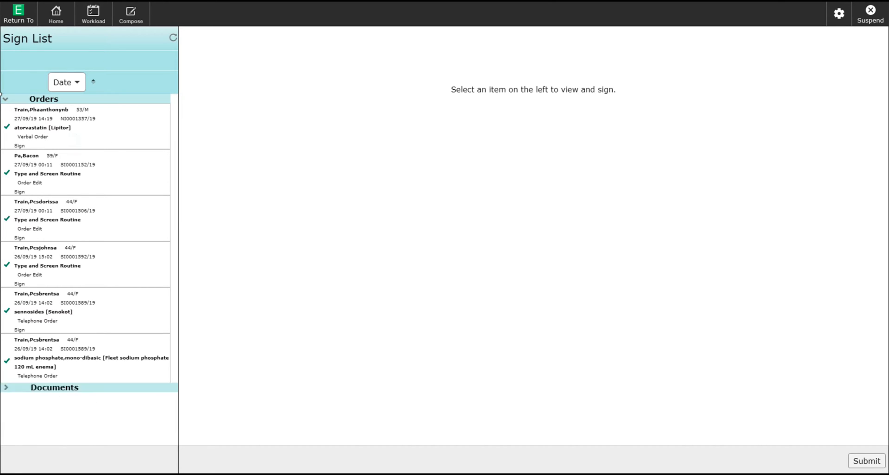
left_click(6, 99)
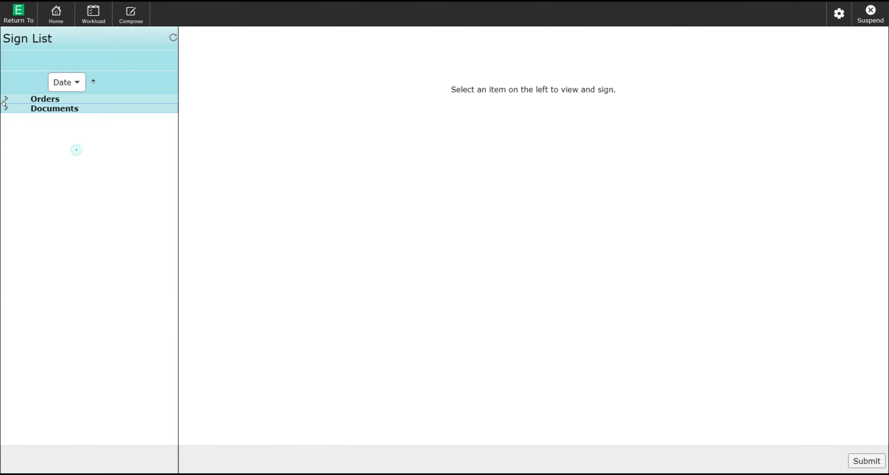
left_click(55, 109)
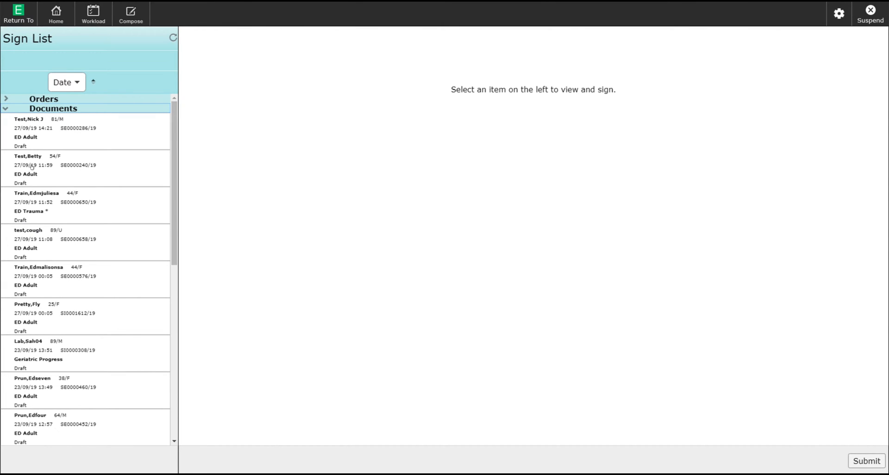
mouse_move(16, 118)
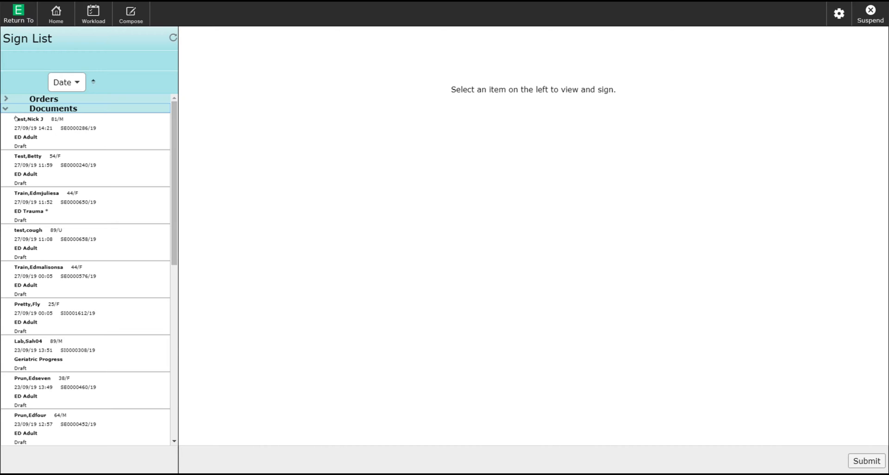
left_click(5, 108)
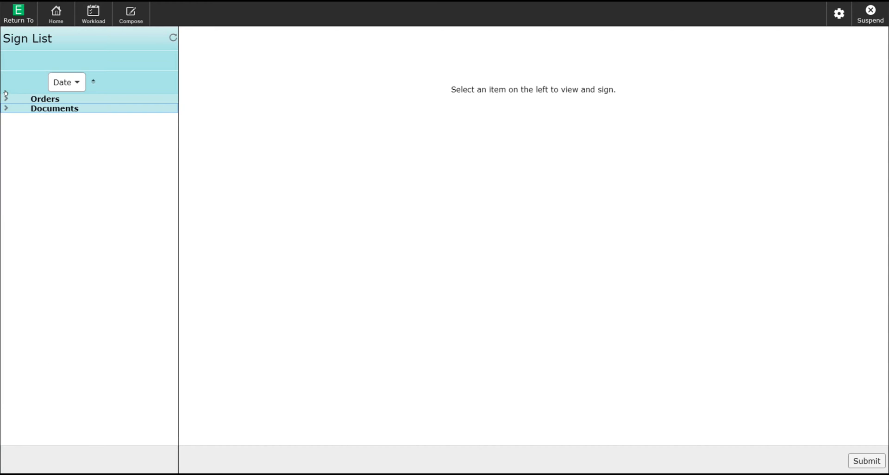
left_click(44, 99)
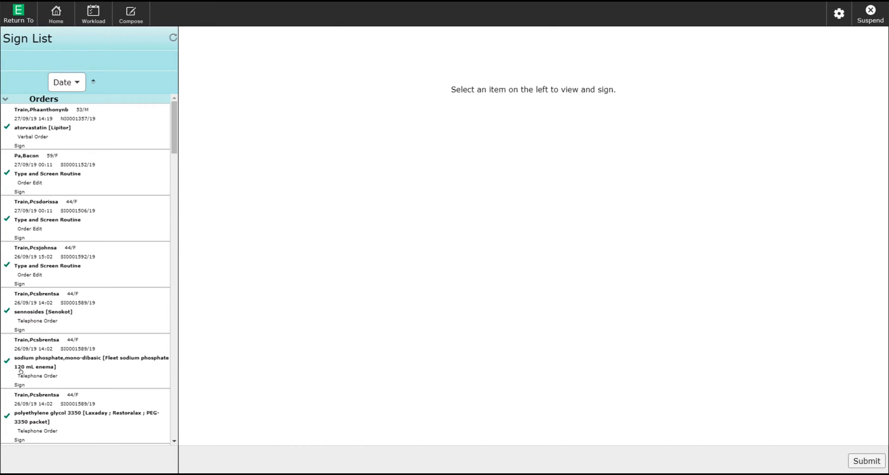
mouse_move(704, 453)
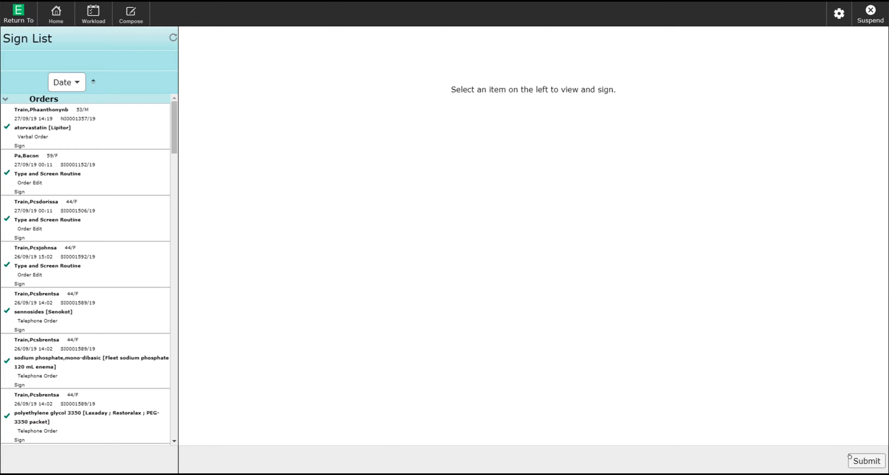
Review all pending orders and sign them with the PIN.
left_click(865, 461)
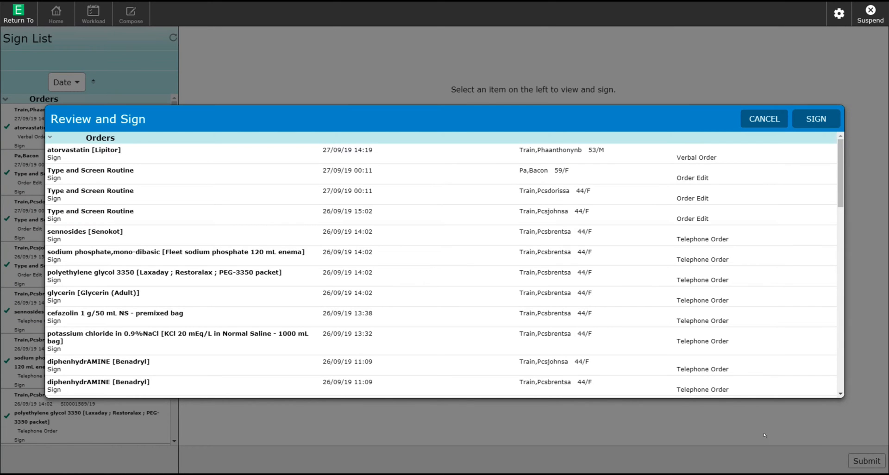
scroll("down", 3)
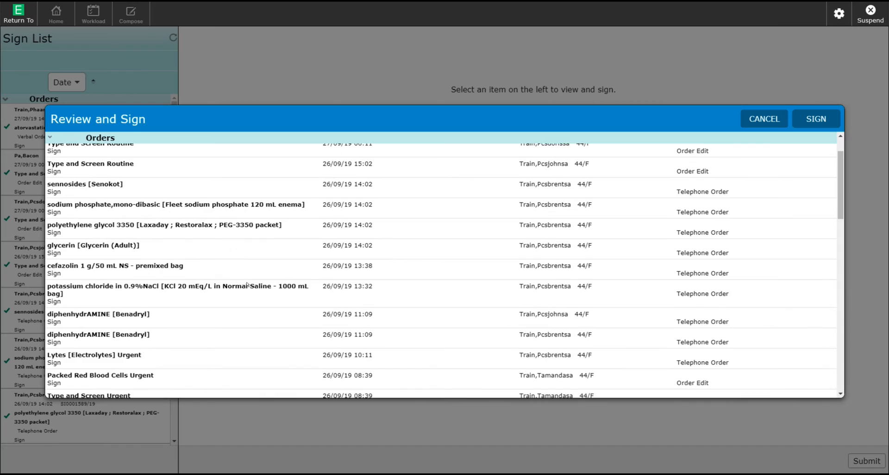
scroll("down", 3)
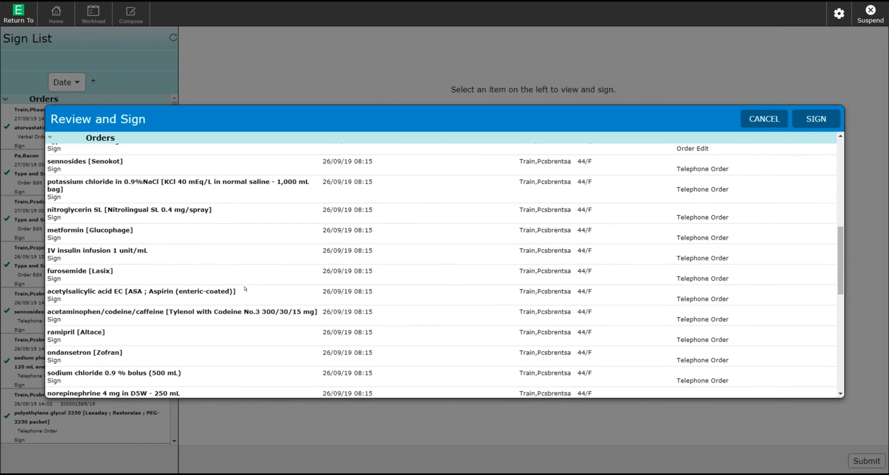
scroll("down", 3)
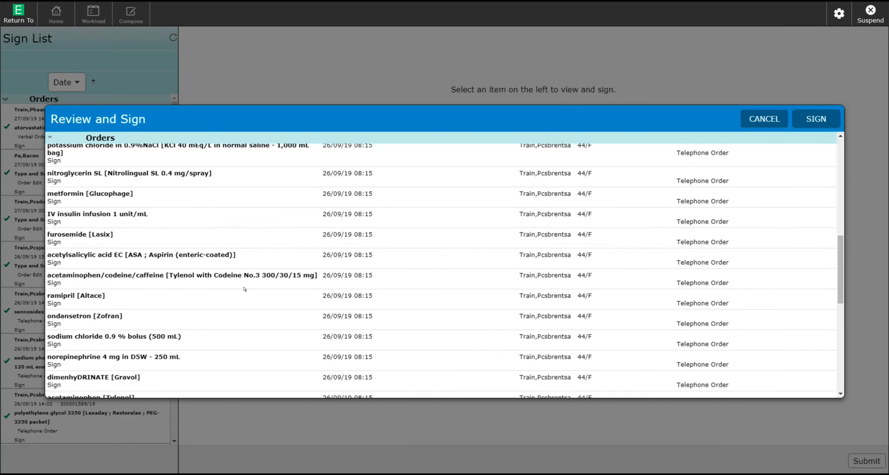
scroll("up", 3)
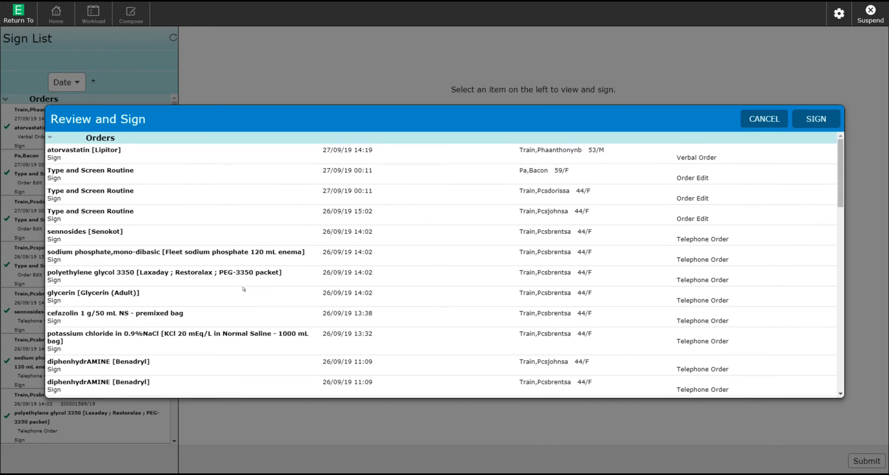
mouse_move(794, 135)
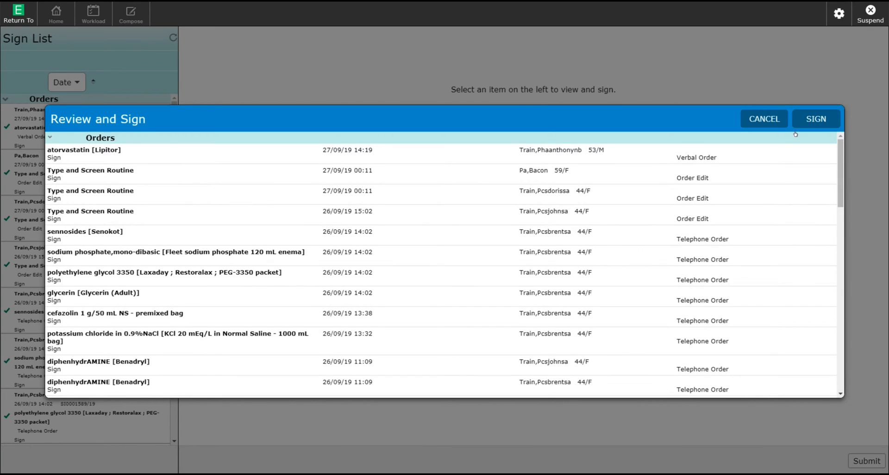
left_click(815, 118)
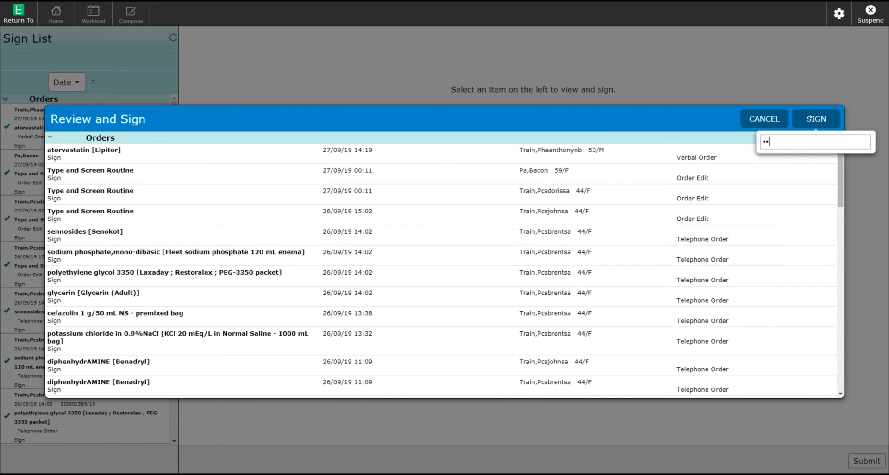
type("**")
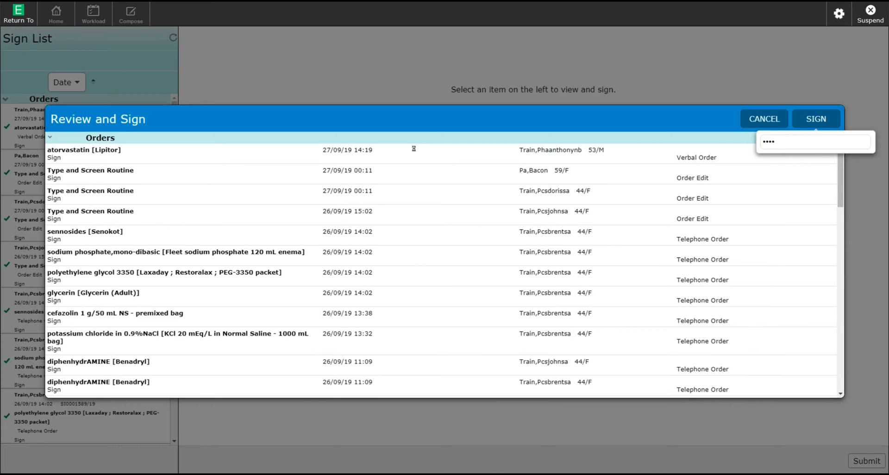
left_click(815, 119)
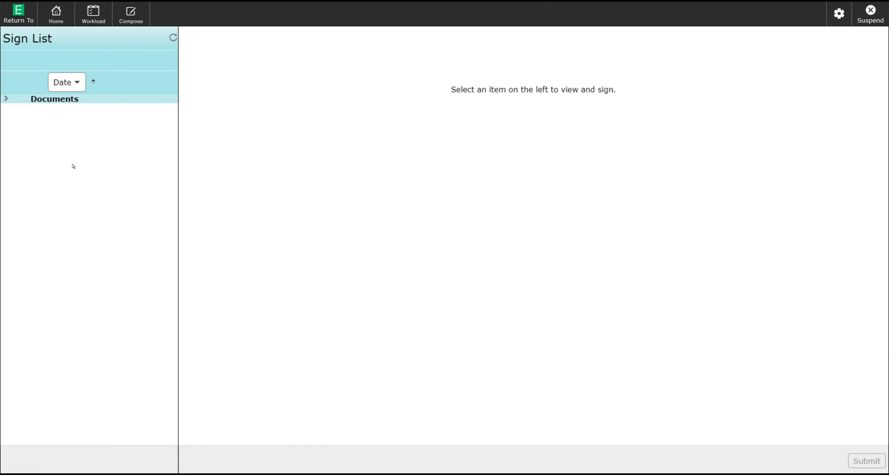
mouse_move(36, 150)
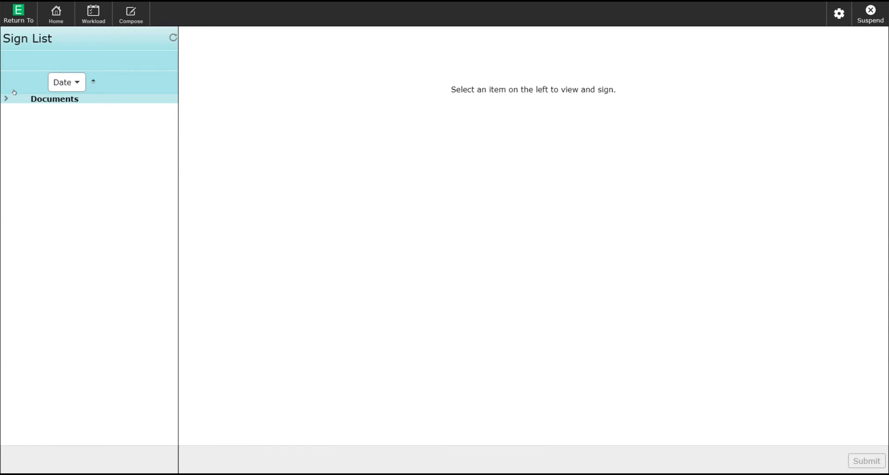
Expand Documents, mark drafts including the 23/09/19 12:57 and 13:49 ones, and submit.
left_click(6, 99)
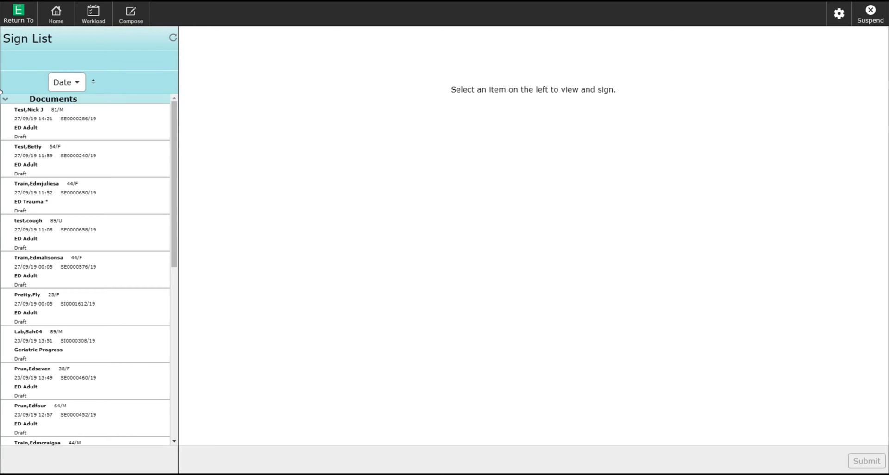
mouse_move(33, 126)
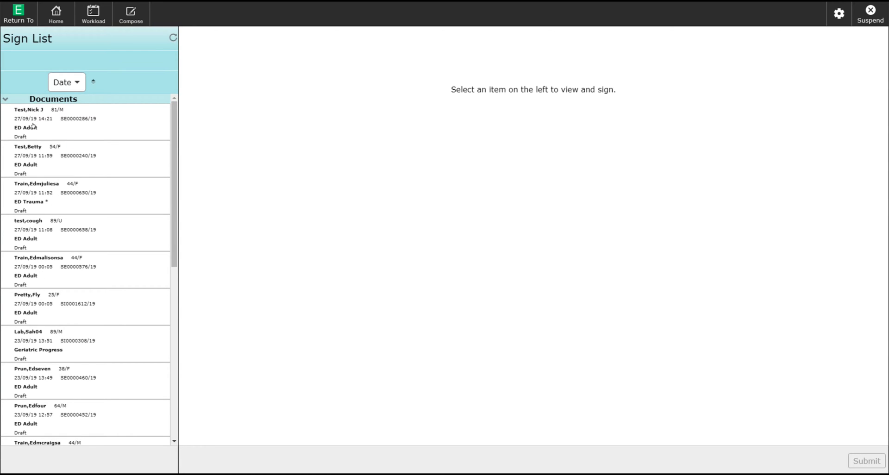
mouse_move(32, 349)
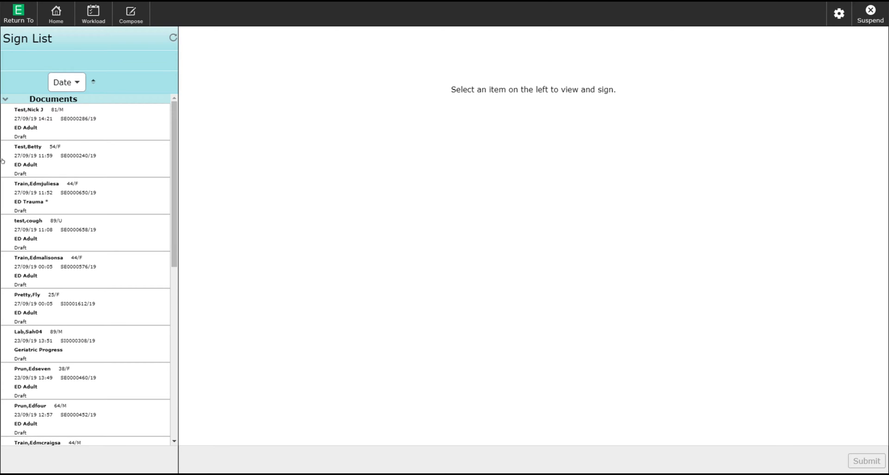
mouse_move(4, 297)
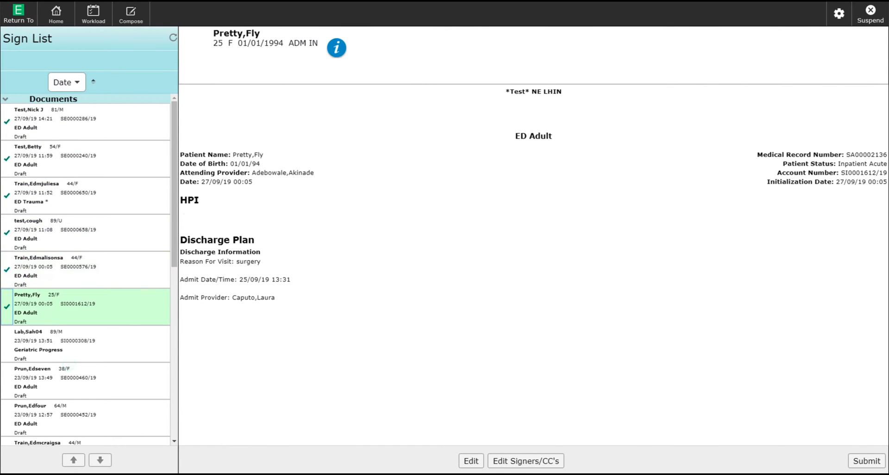
left_click(85, 417)
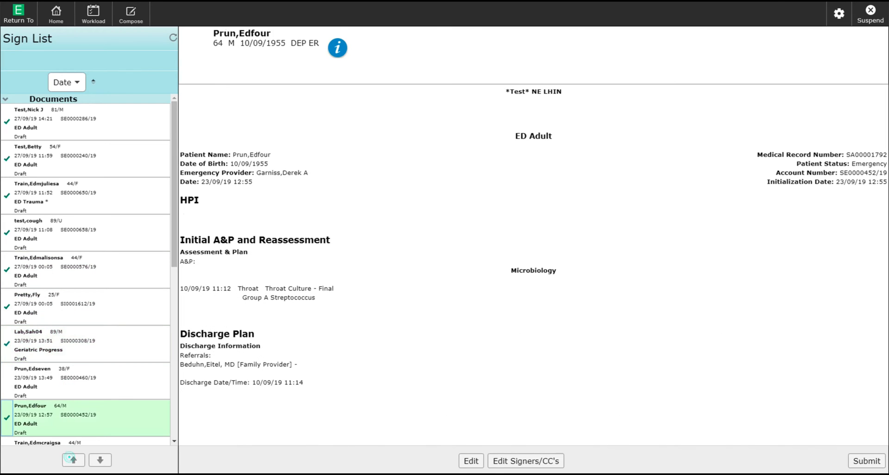
left_click(85, 381)
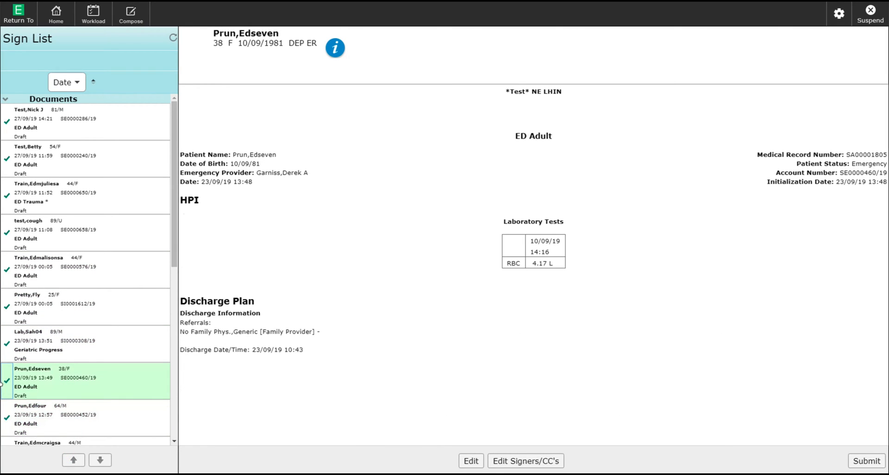
mouse_move(194, 275)
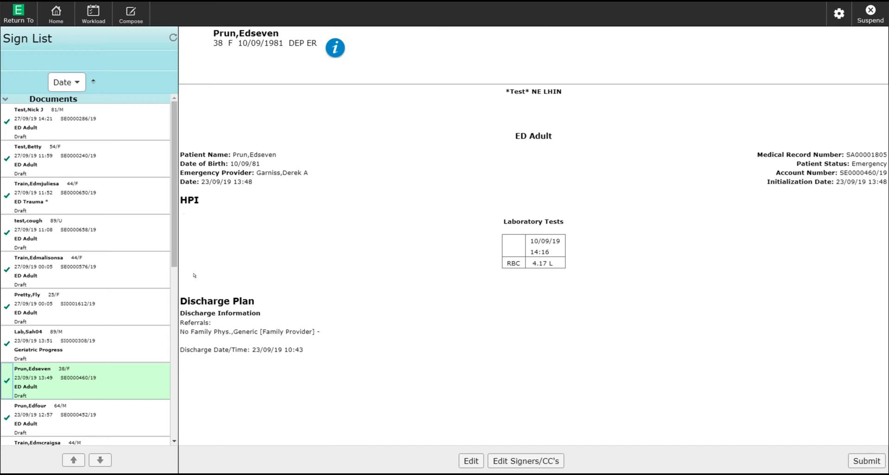
mouse_move(833, 448)
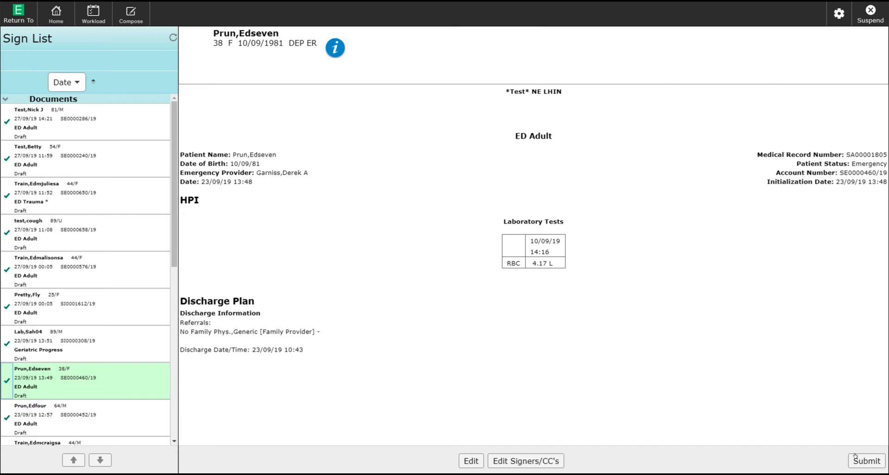
left_click(865, 460)
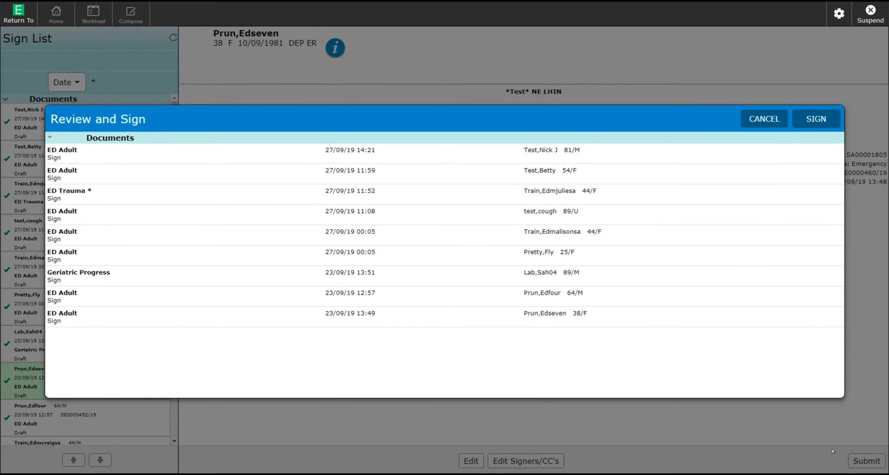
mouse_move(64, 198)
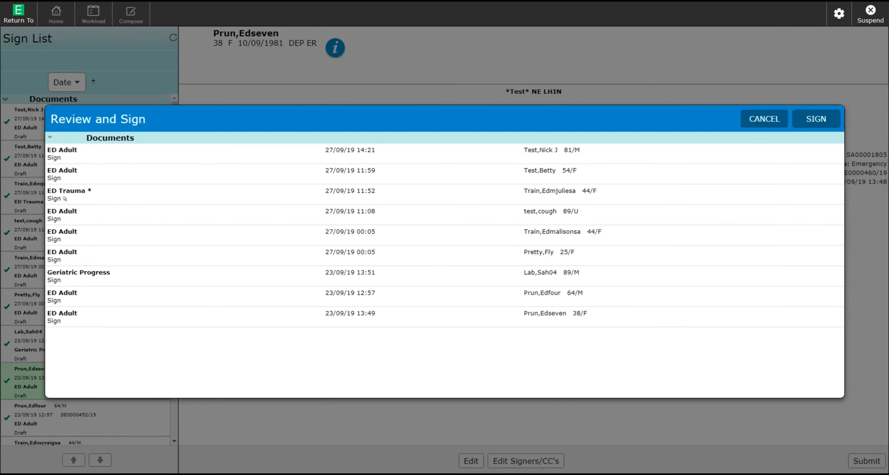
mouse_move(58, 318)
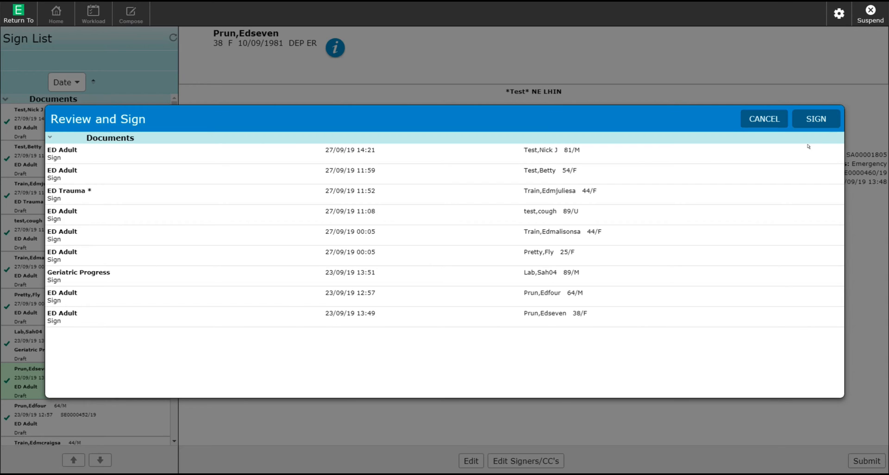
left_click(815, 119)
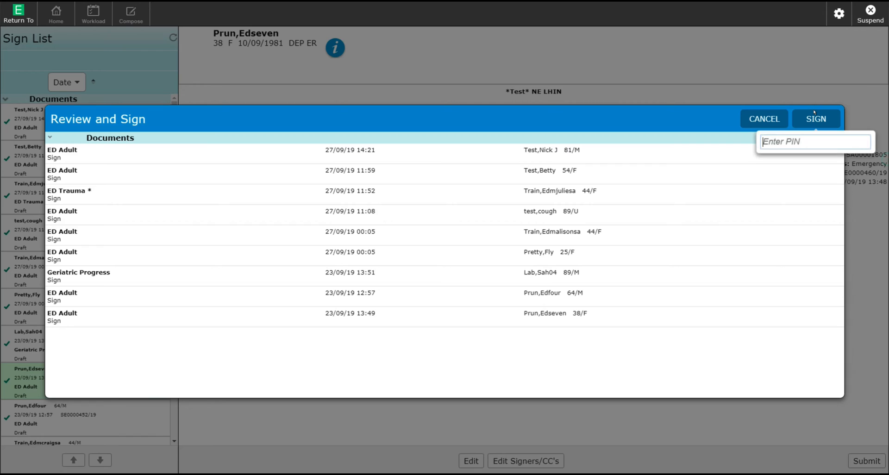
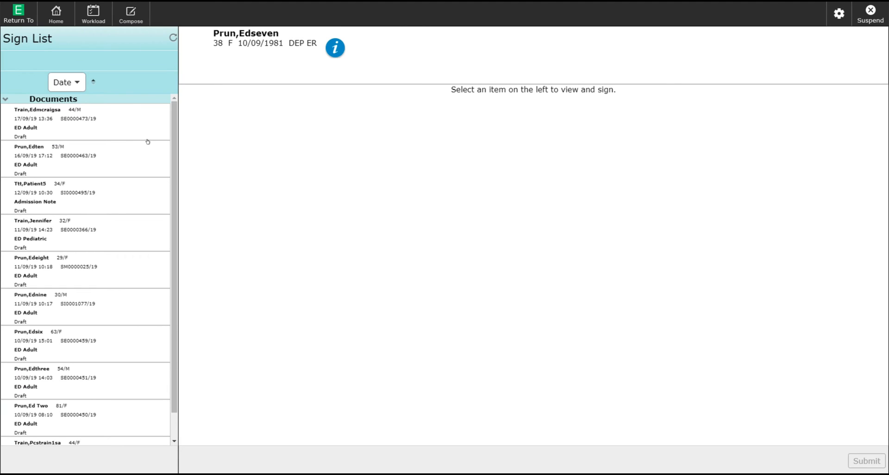
mouse_move(50, 109)
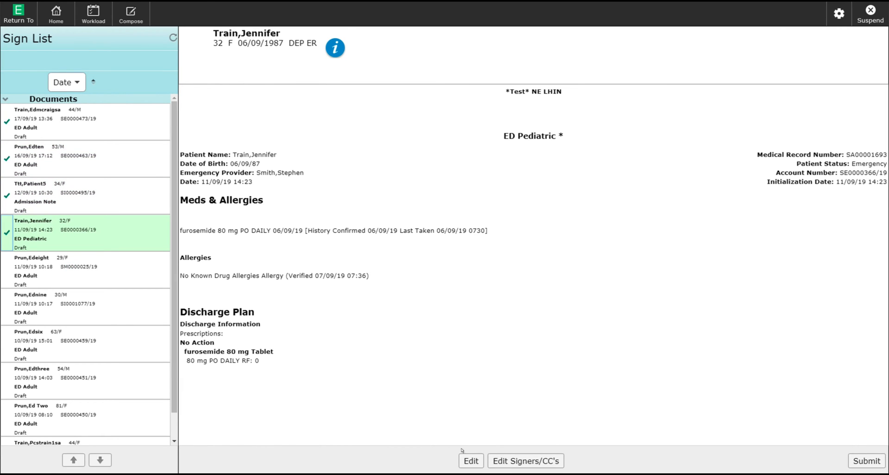
mouse_move(467, 401)
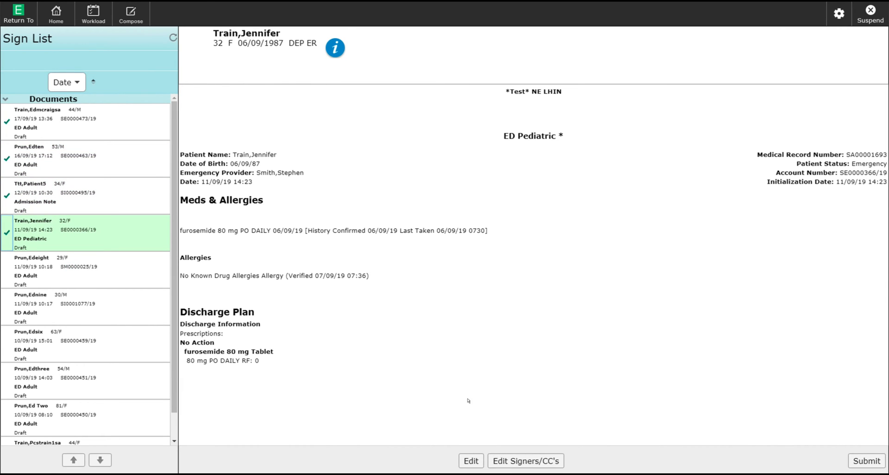
mouse_move(495, 435)
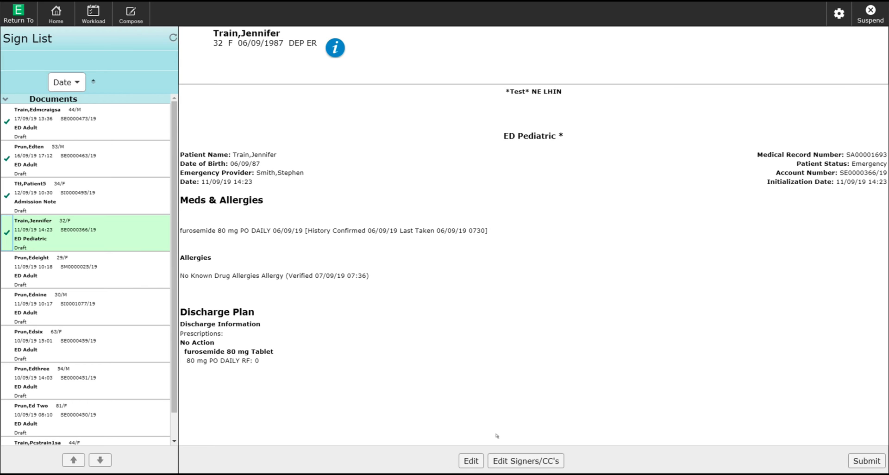
mouse_move(554, 129)
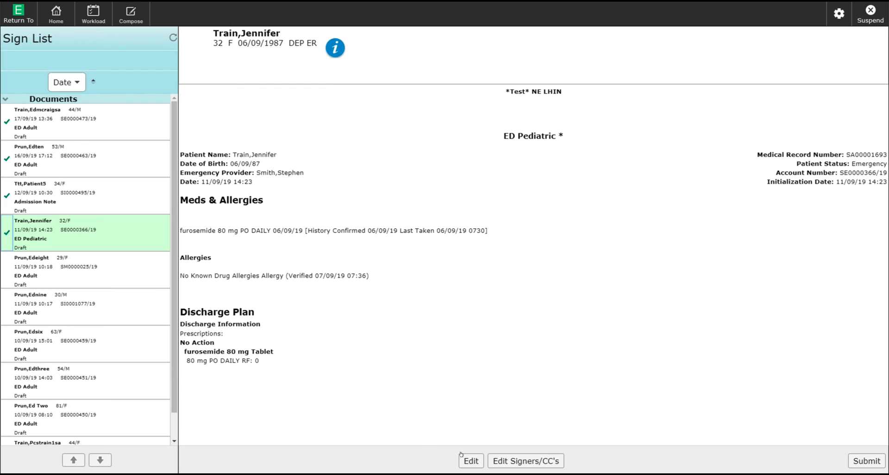
mouse_move(420, 459)
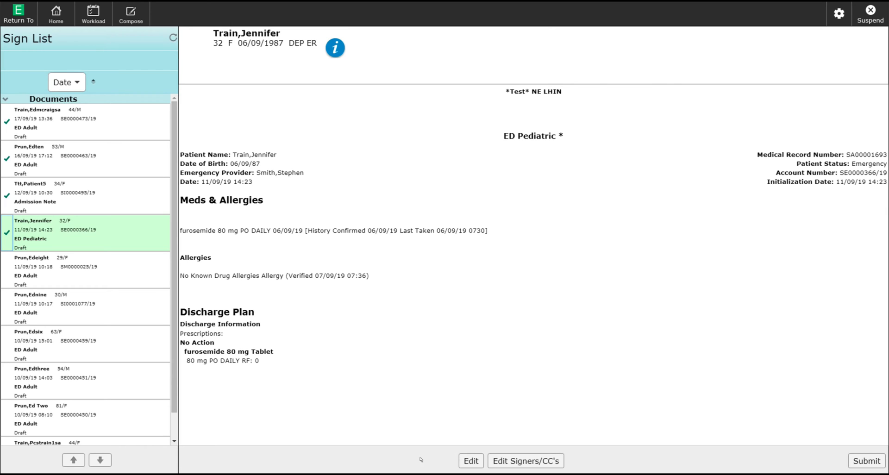
mouse_move(452, 445)
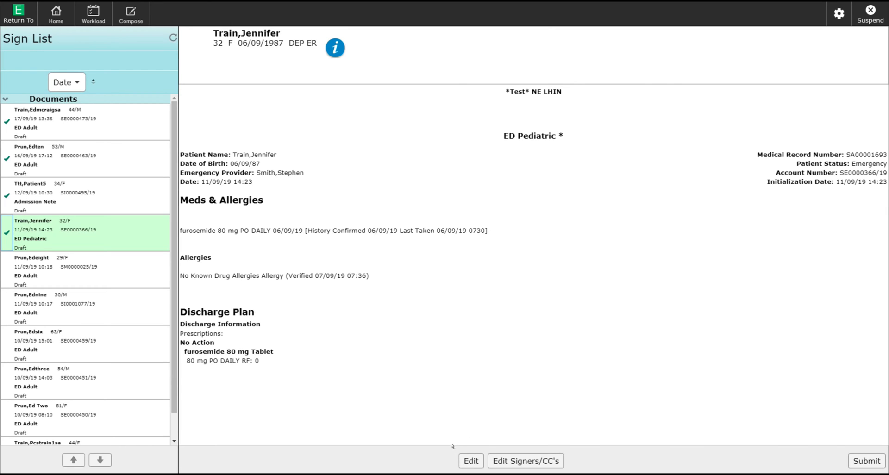
mouse_move(483, 437)
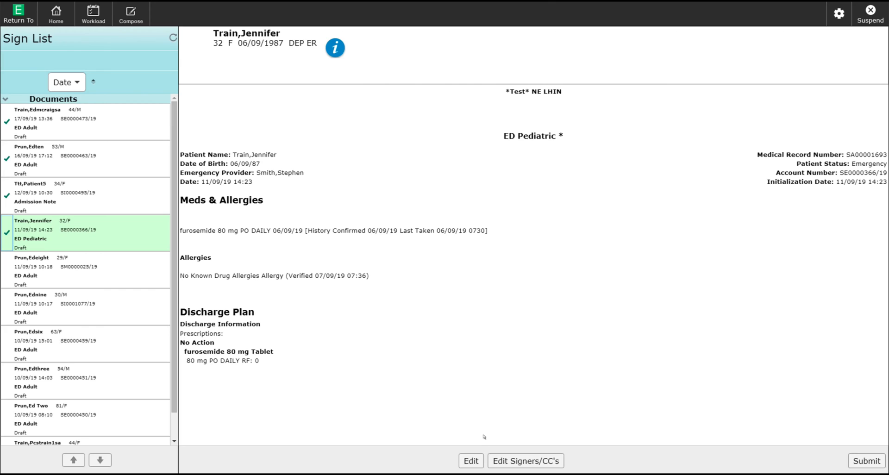
mouse_move(374, 318)
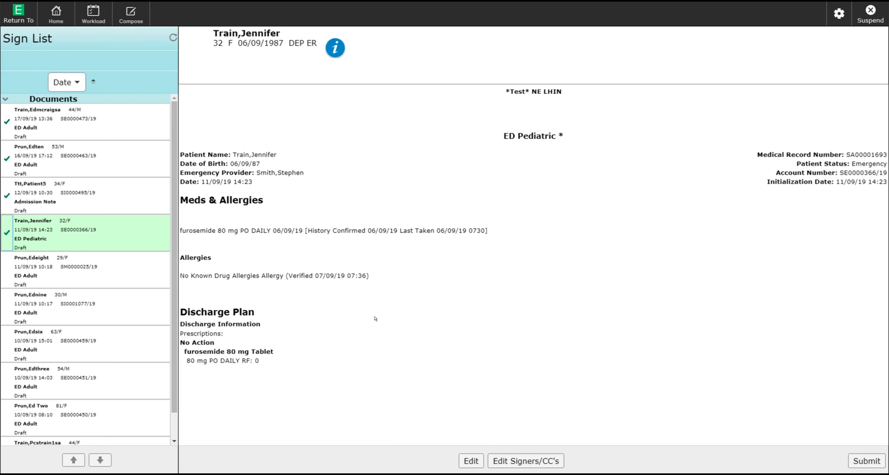
mouse_move(351, 310)
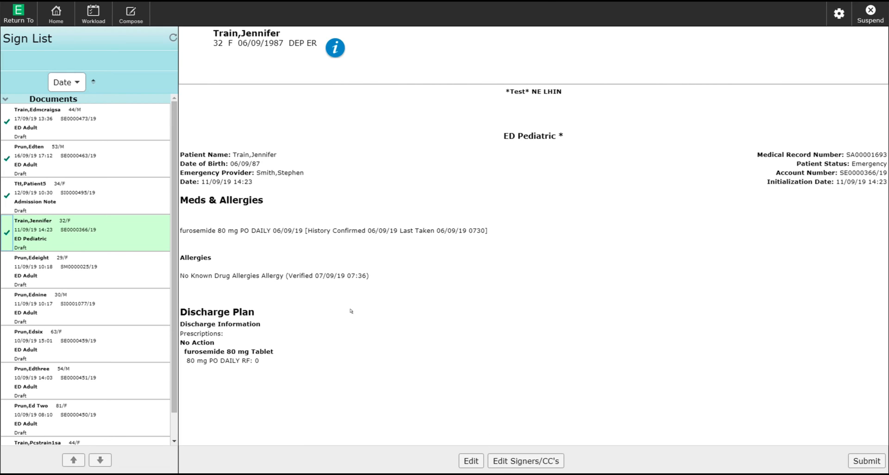
mouse_move(855, 450)
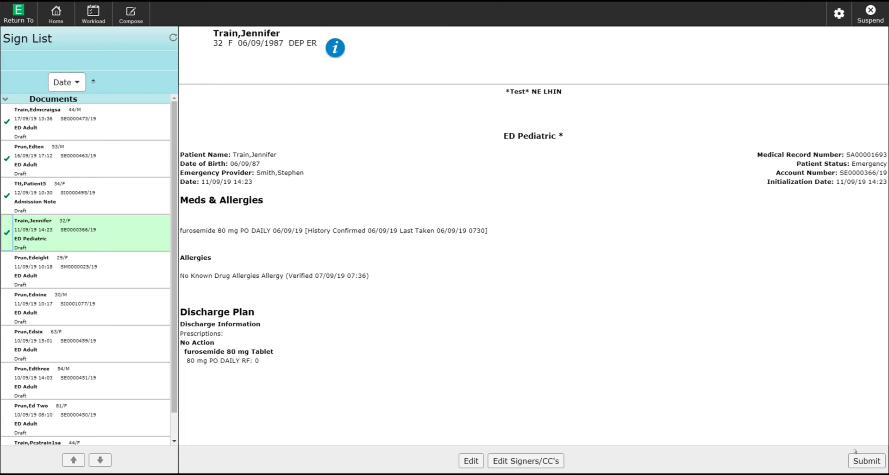
mouse_move(848, 452)
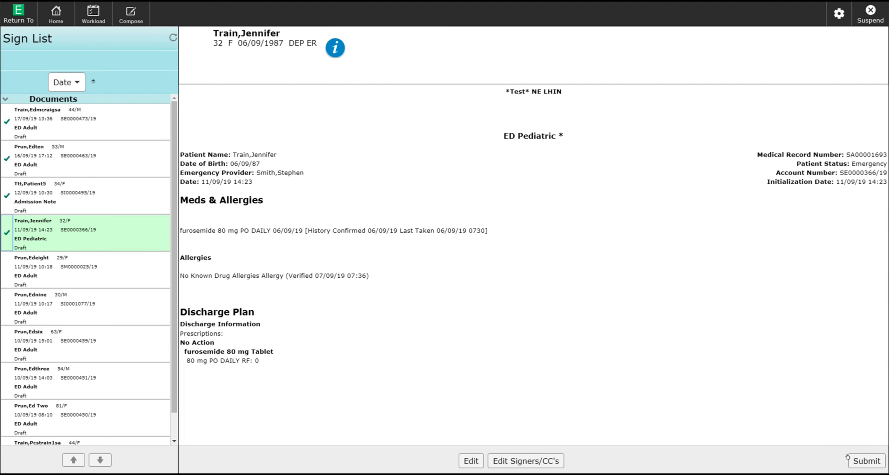
left_click(866, 460)
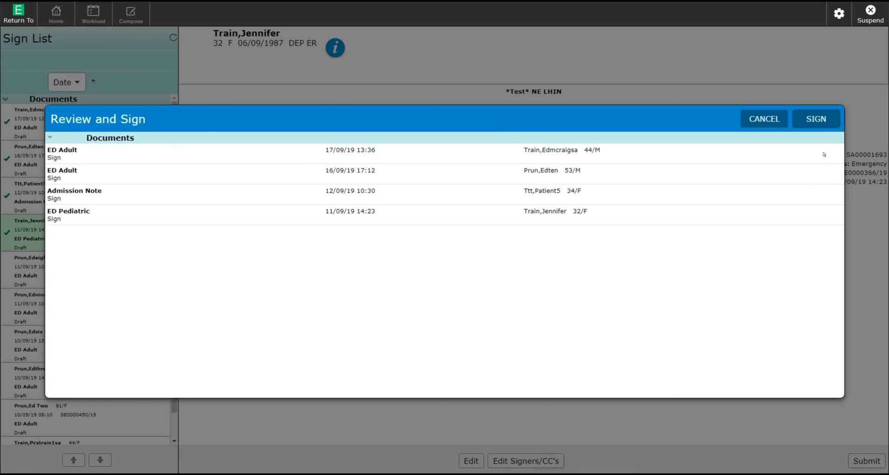
left_click(815, 119)
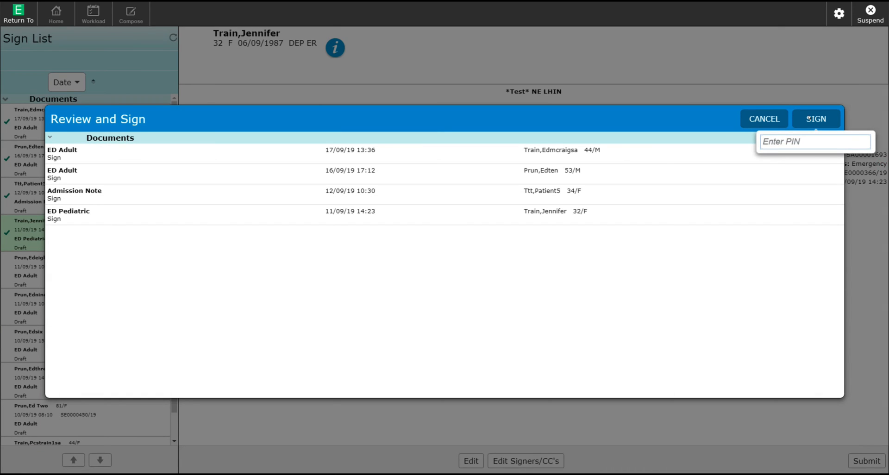
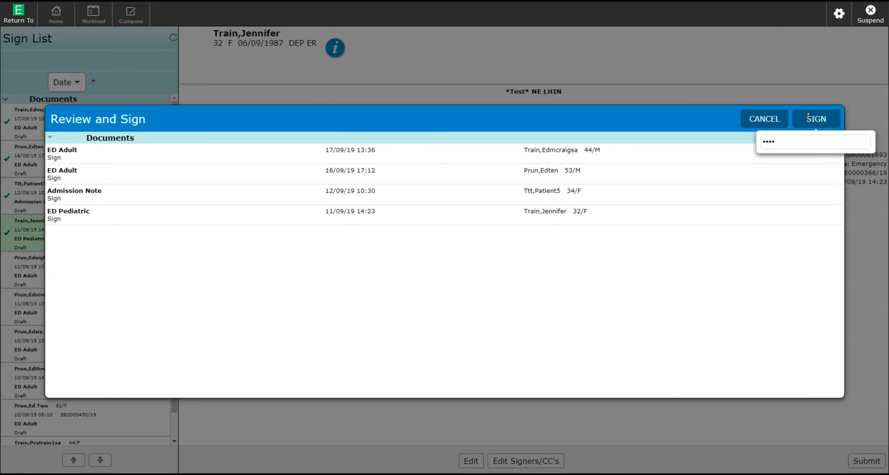